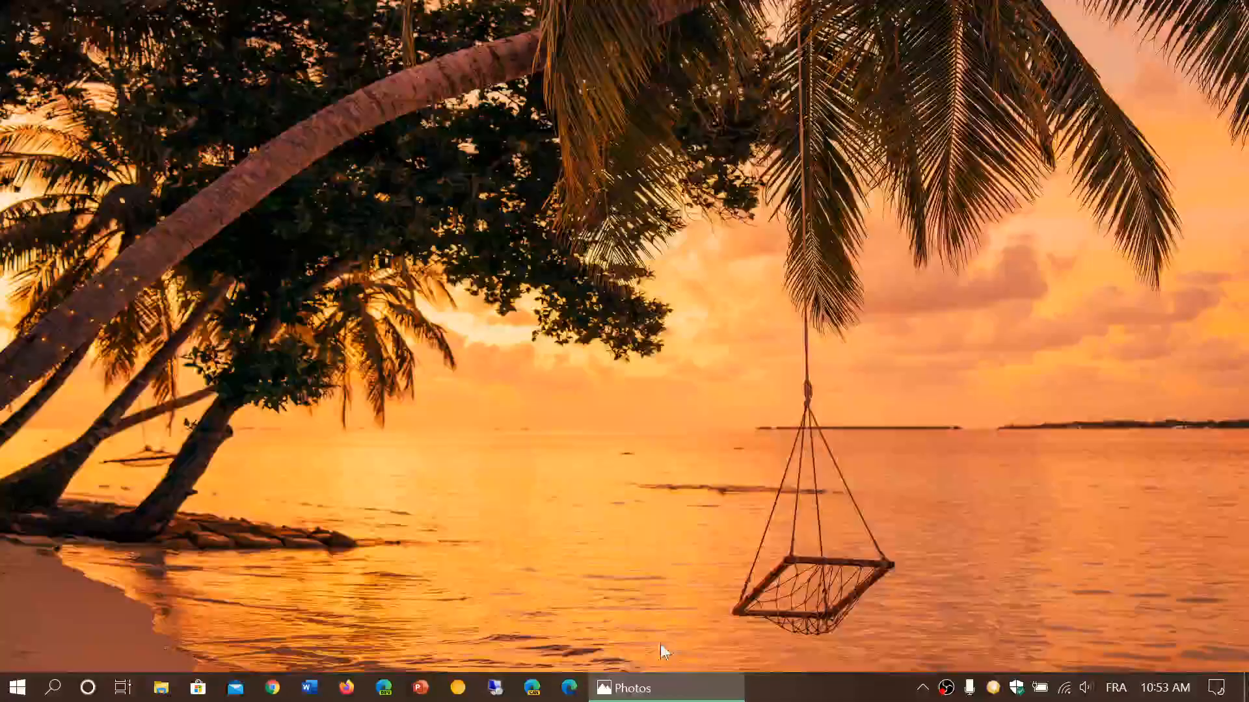
pyautogui.moveTo(629, 688)
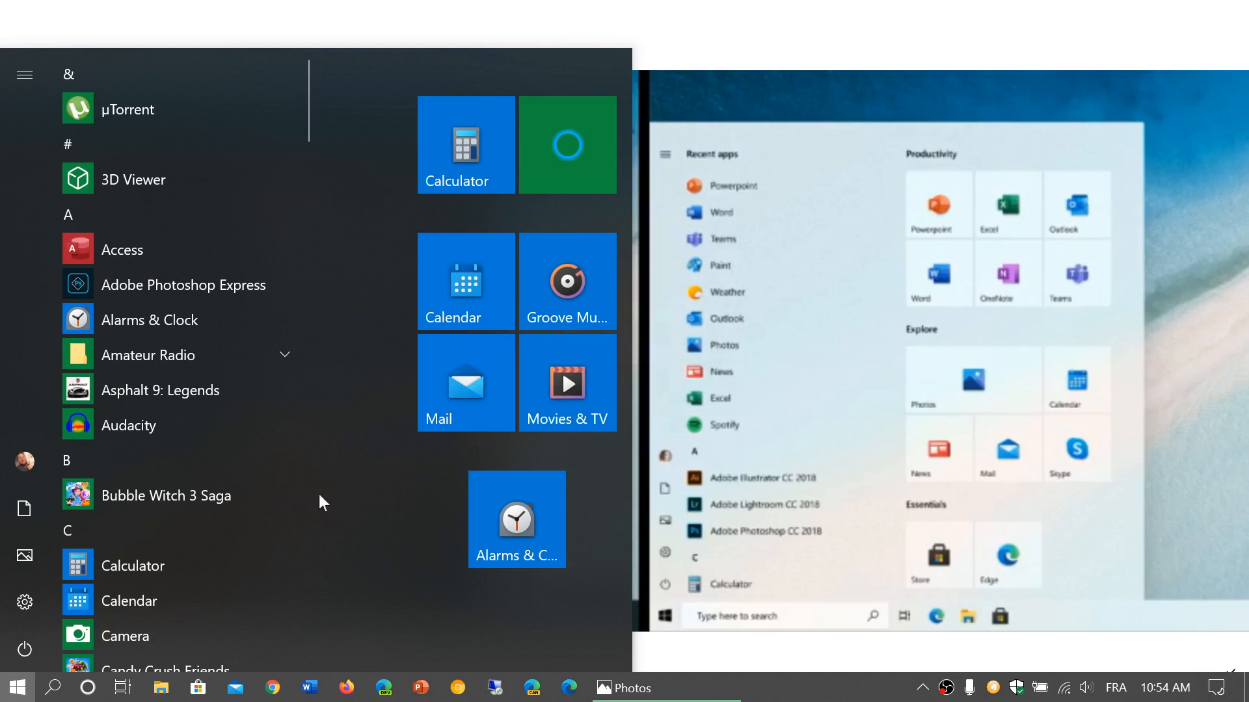
pyautogui.moveTo(465, 280)
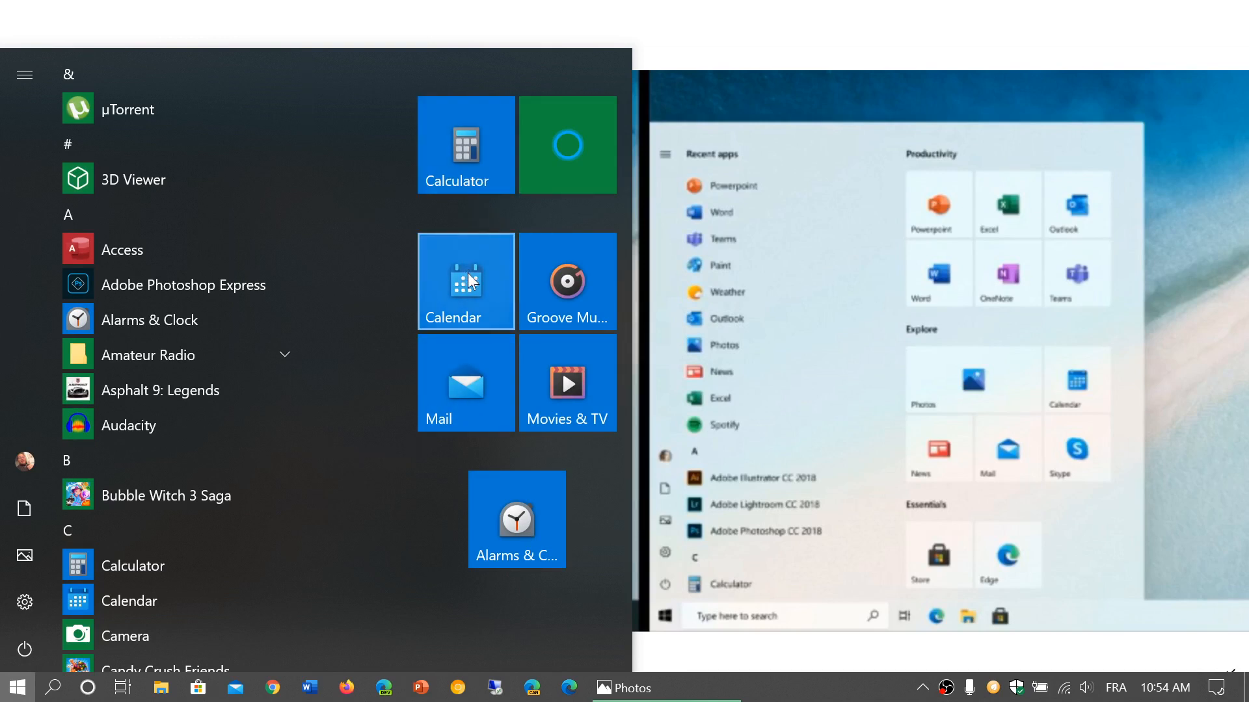
# Step: Turn on the Calendar live tile via its More menu so it shows Wednesday 4
pyautogui.rightClick(466, 280)
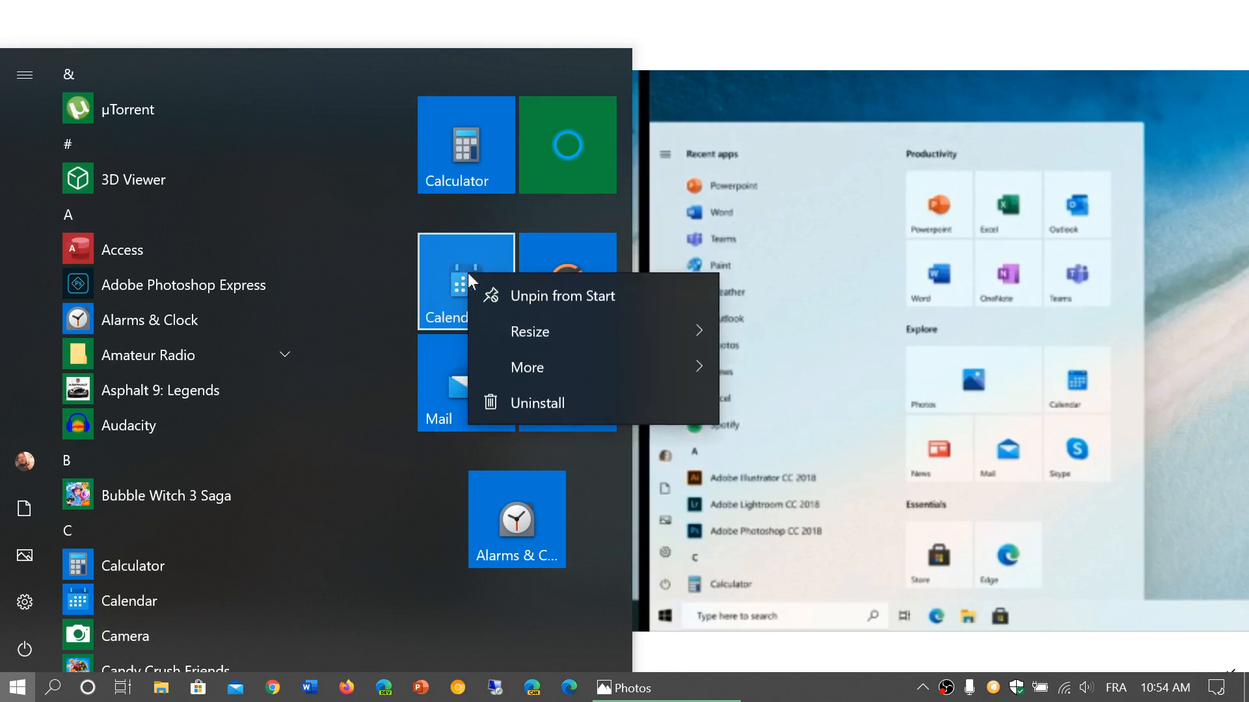
pyautogui.click(528, 367)
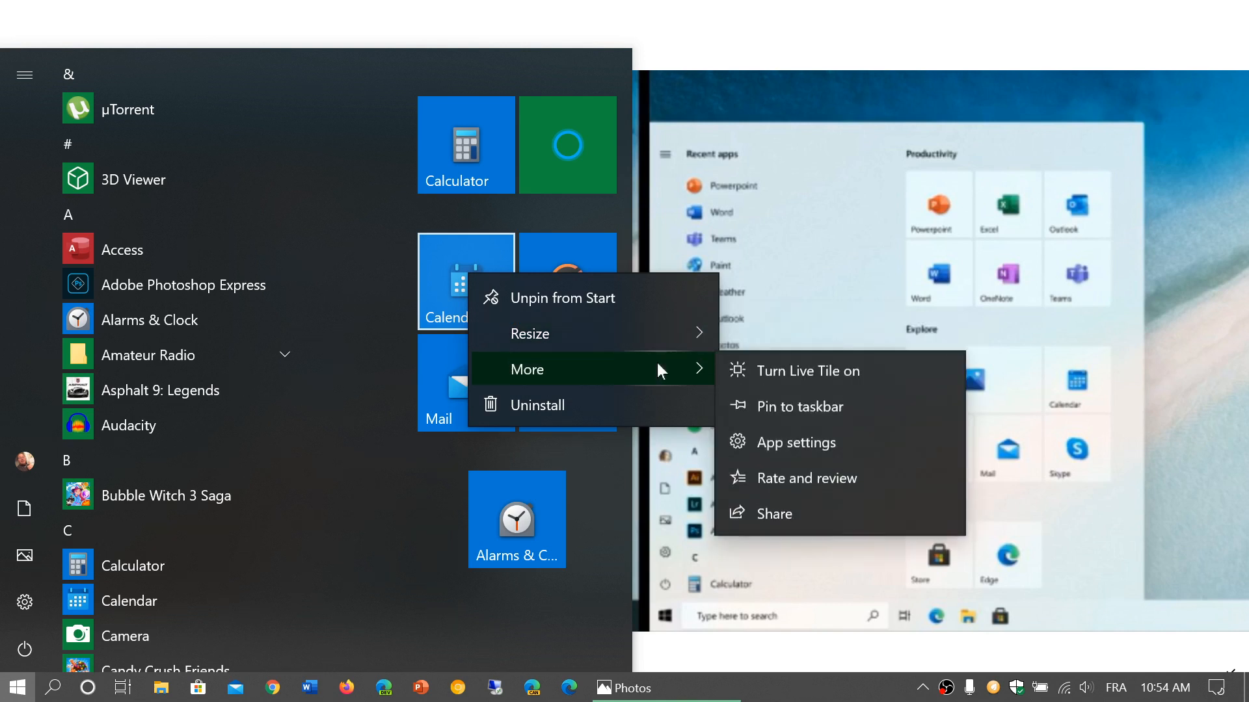
pyautogui.moveTo(820, 375)
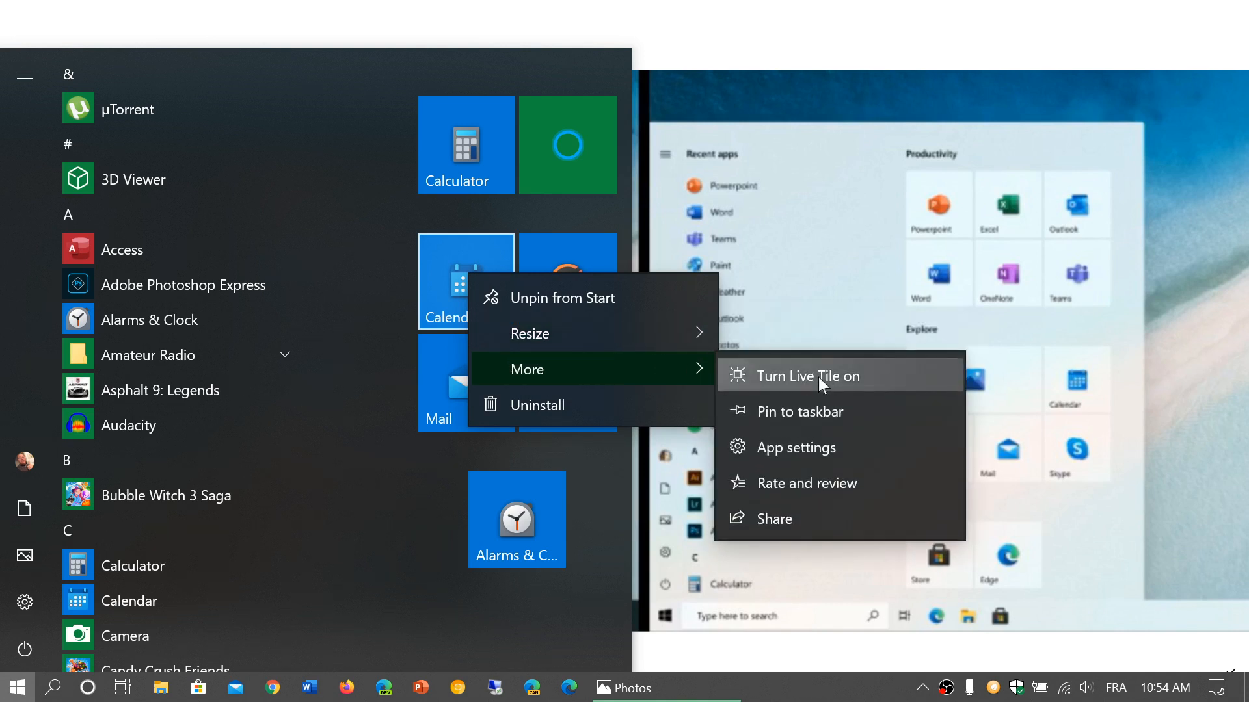
pyautogui.click(806, 376)
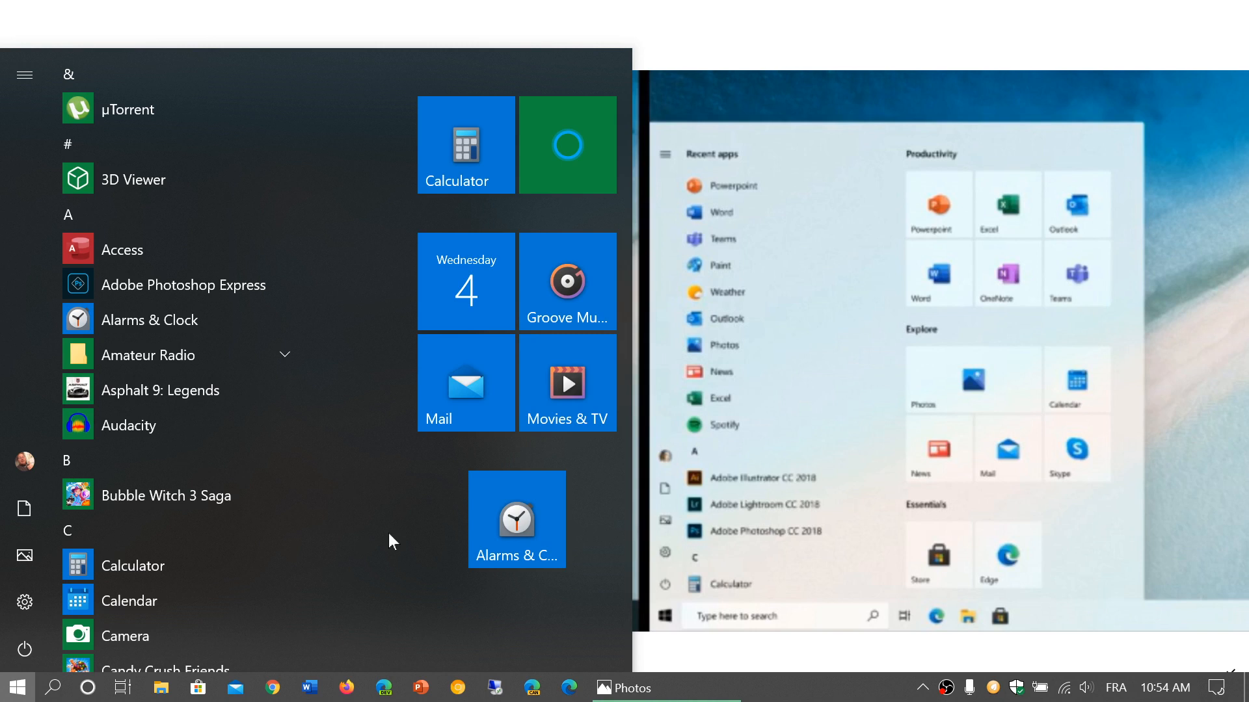
pyautogui.moveTo(466, 280)
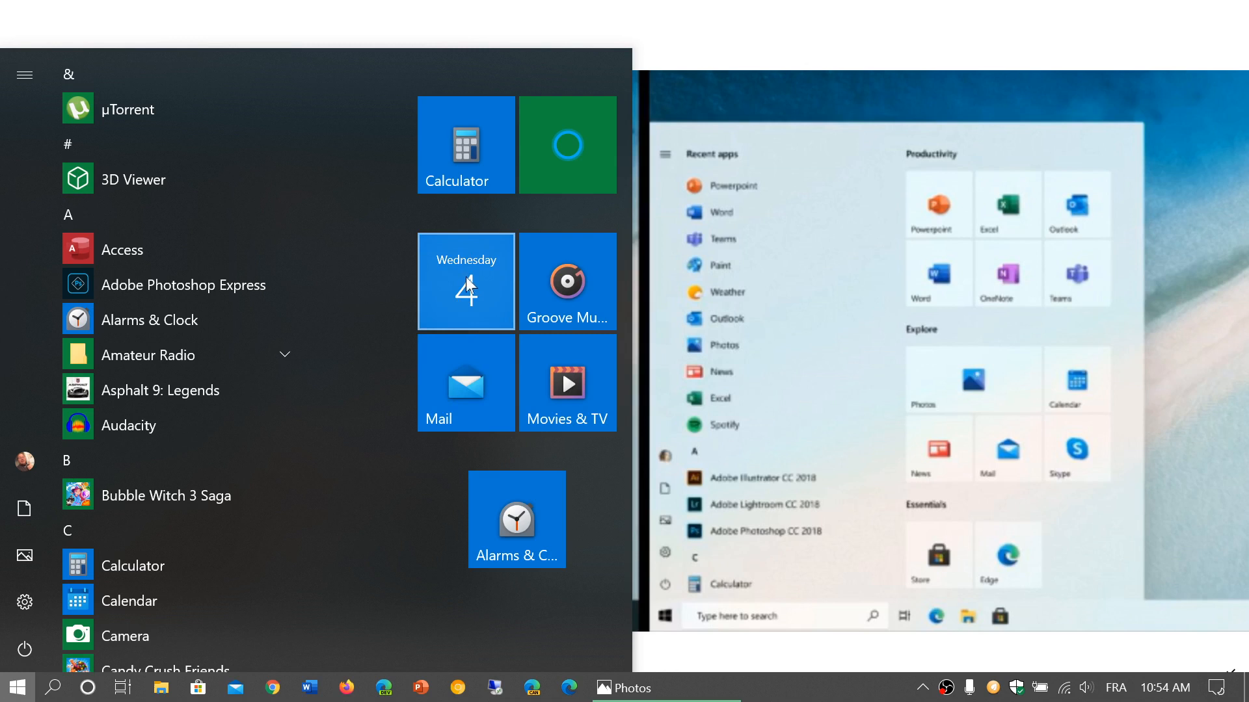
pyautogui.moveTo(401, 468)
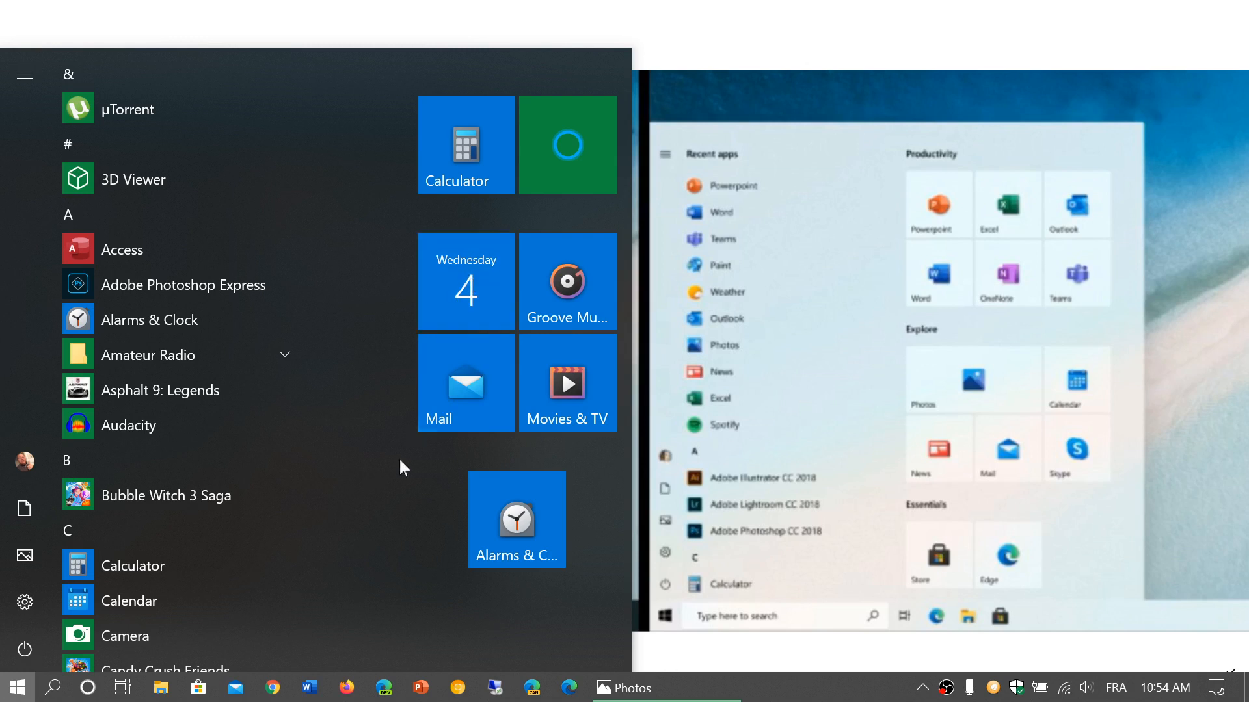
pyautogui.moveTo(574, 609)
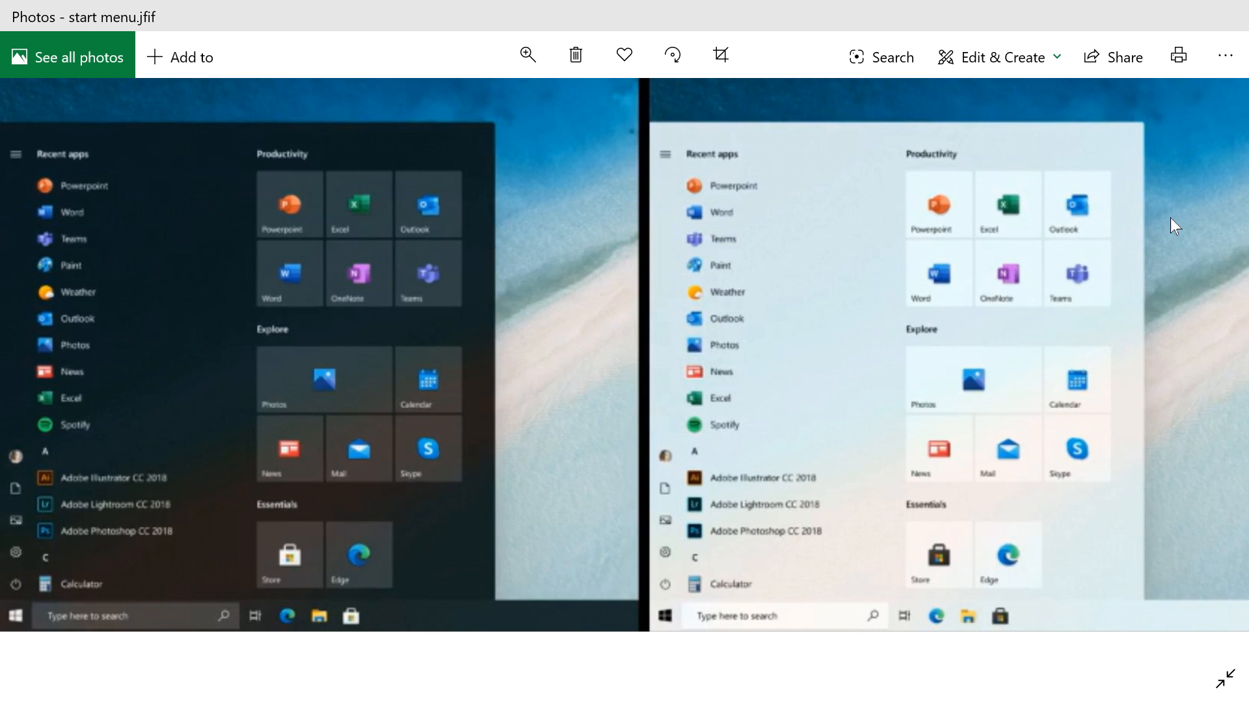
pyautogui.moveTo(934, 213)
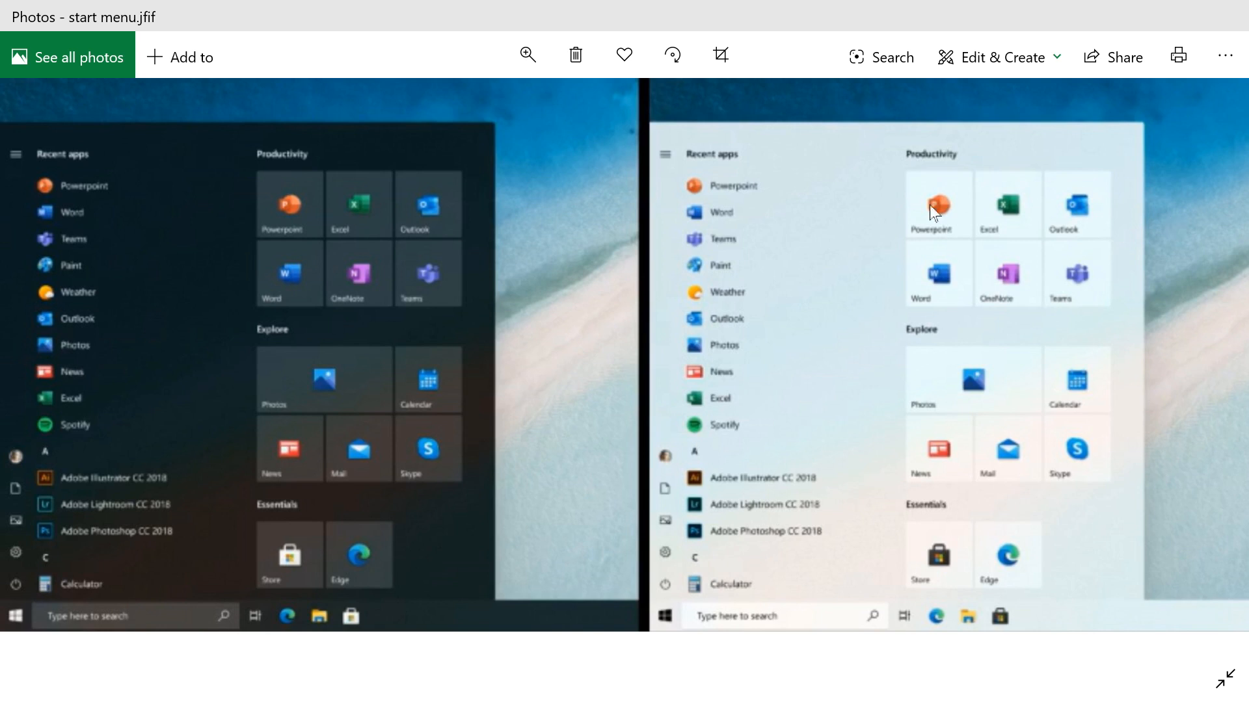
pyautogui.moveTo(1220, 681)
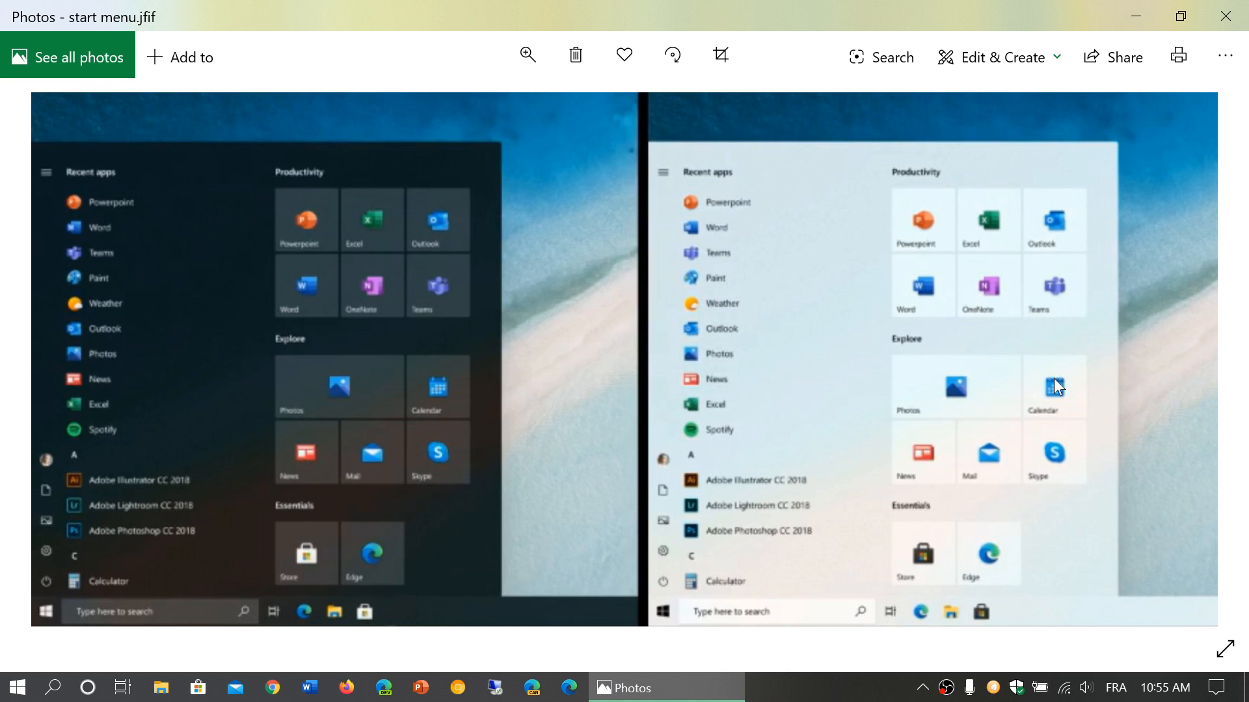
pyautogui.moveTo(639, 261)
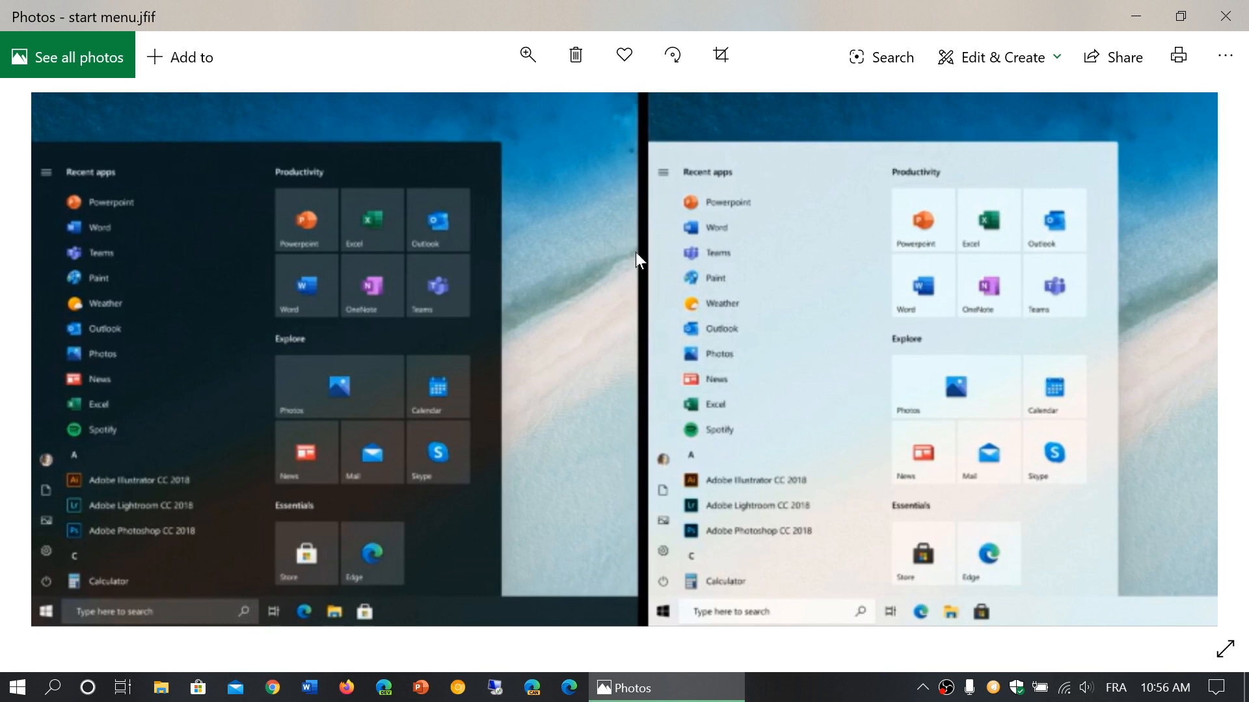
pyautogui.moveTo(987, 8)
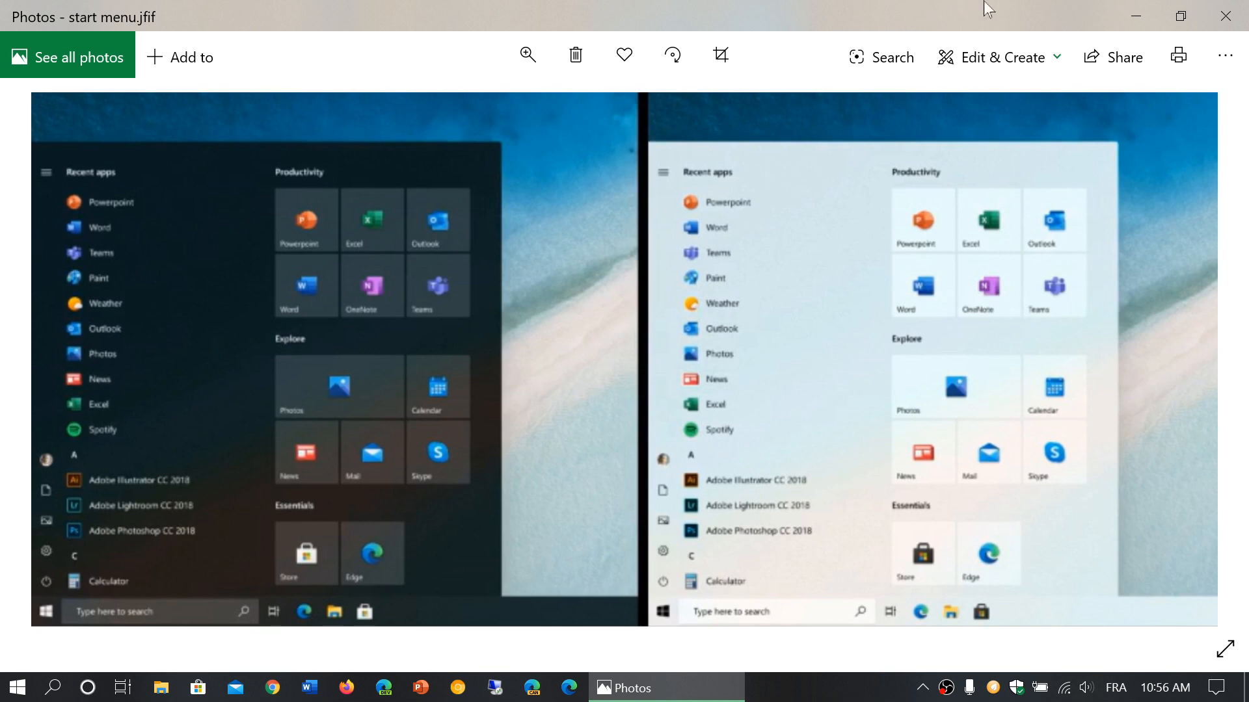